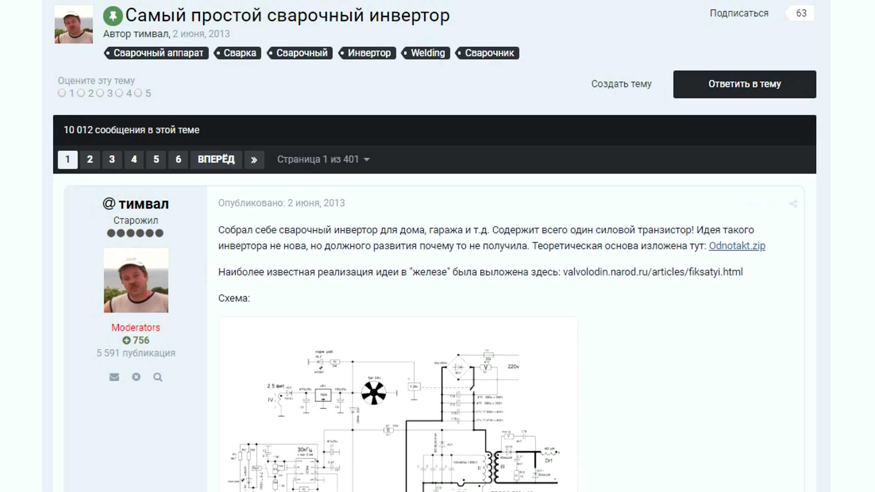
scroll("down", 3)
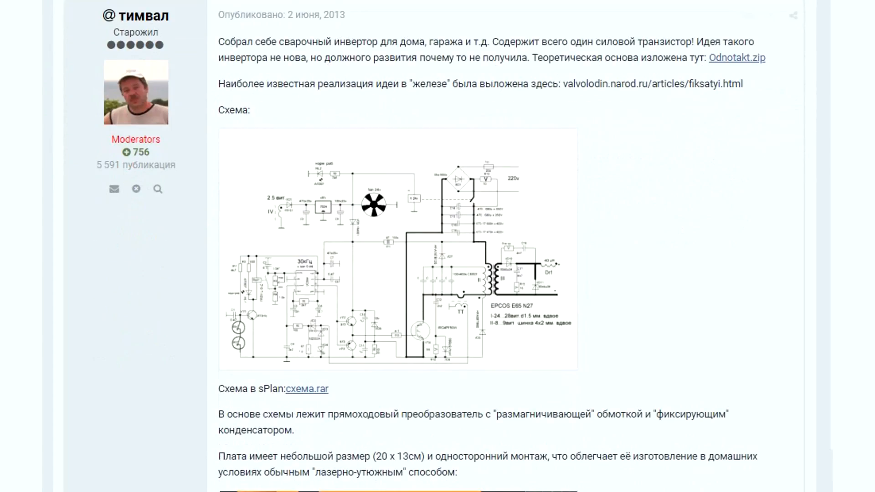
scroll("down", 3)
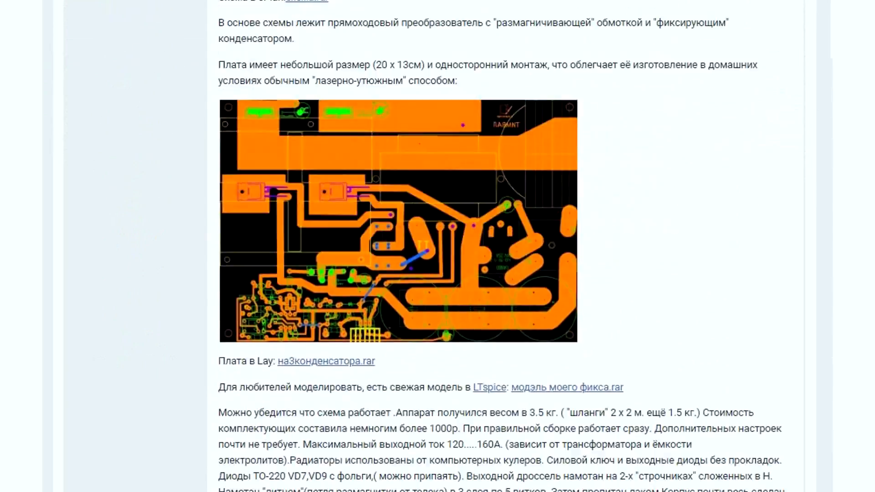